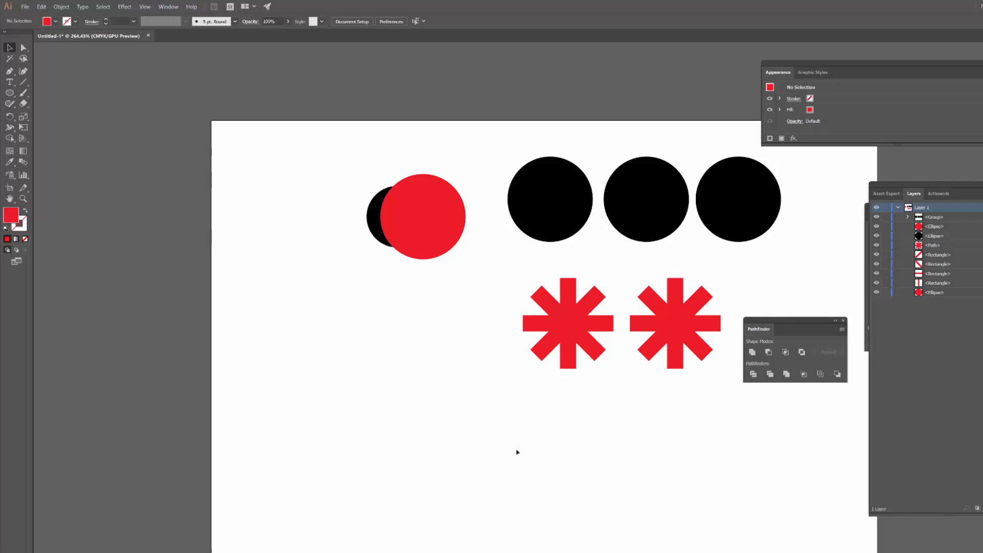
pyautogui.moveTo(542, 445)
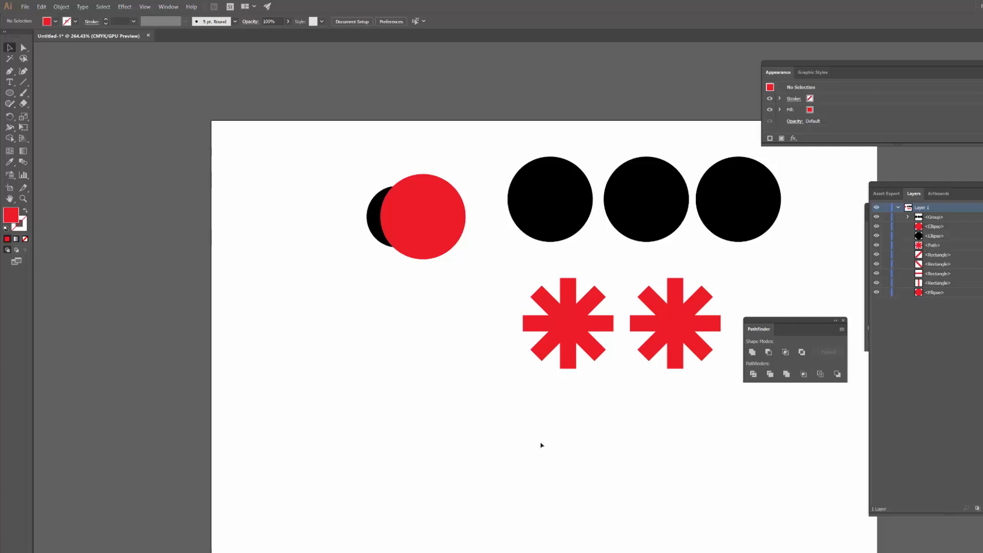
pyautogui.moveTo(535, 431)
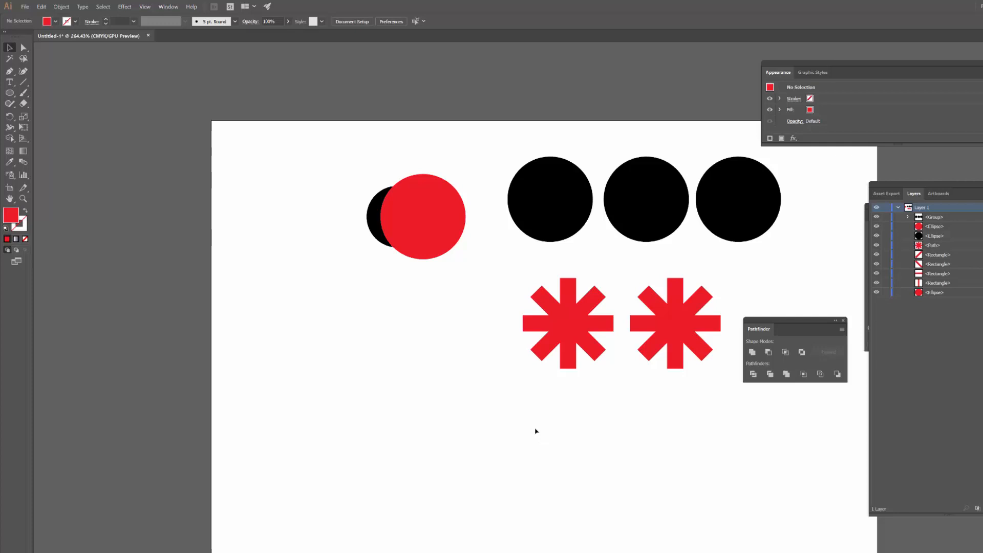
pyautogui.moveTo(547, 420)
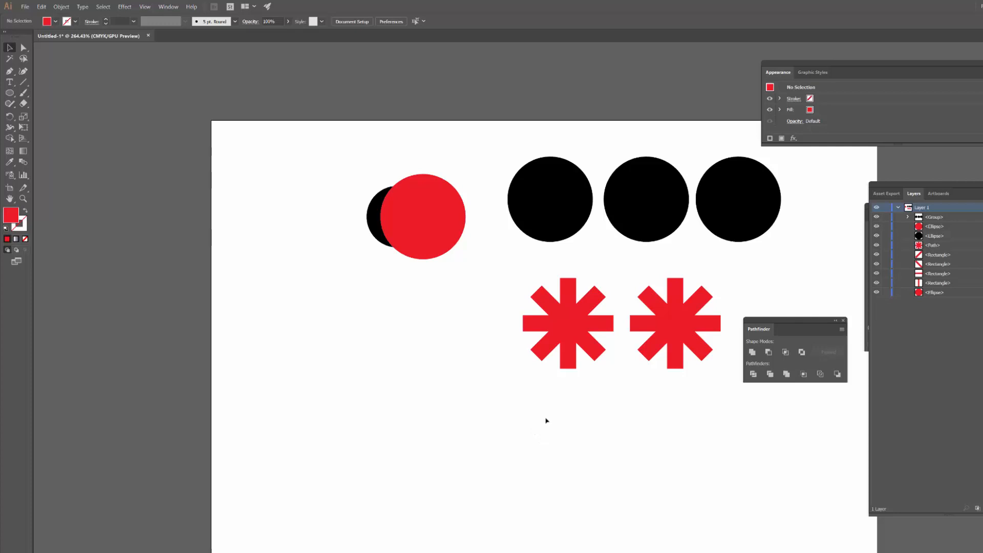
pyautogui.moveTo(750, 364)
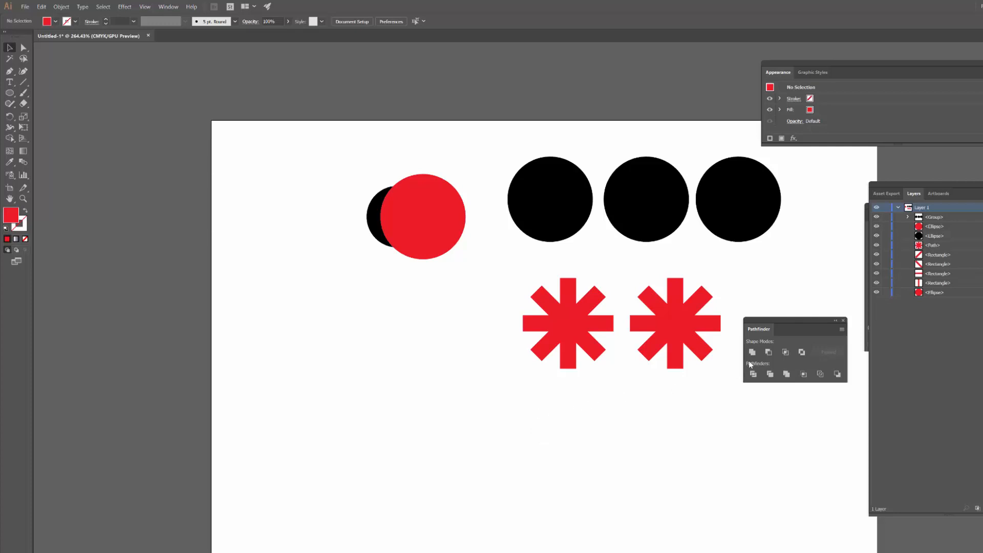
pyautogui.moveTo(753, 352)
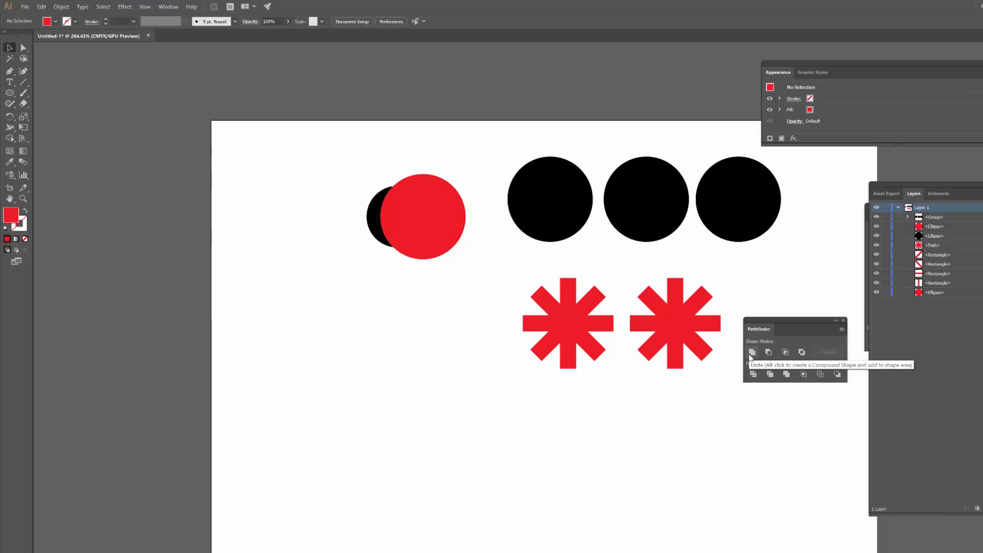
# Step: Pick the left, then the right red asterisk, and clear the selection
pyautogui.click(168, 6)
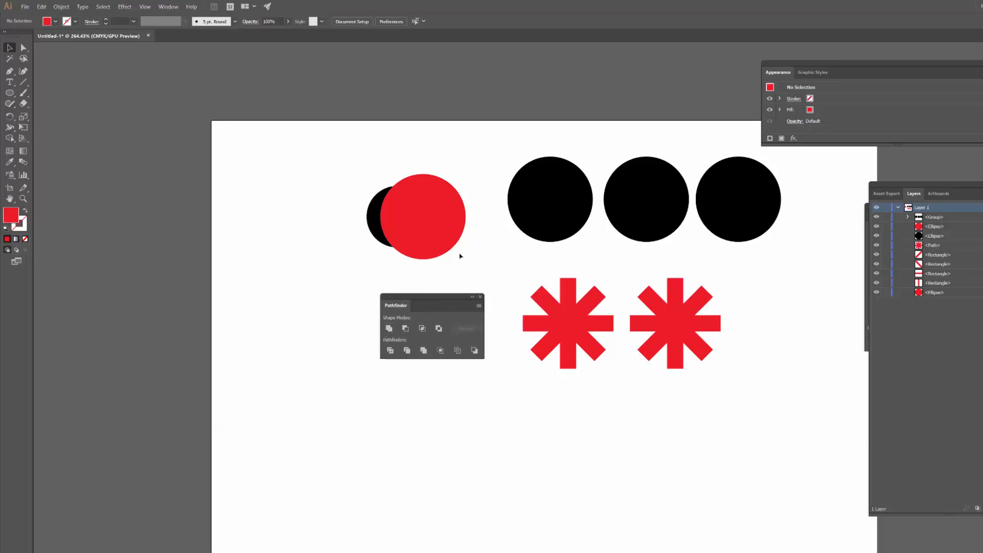
pyautogui.moveTo(389, 329)
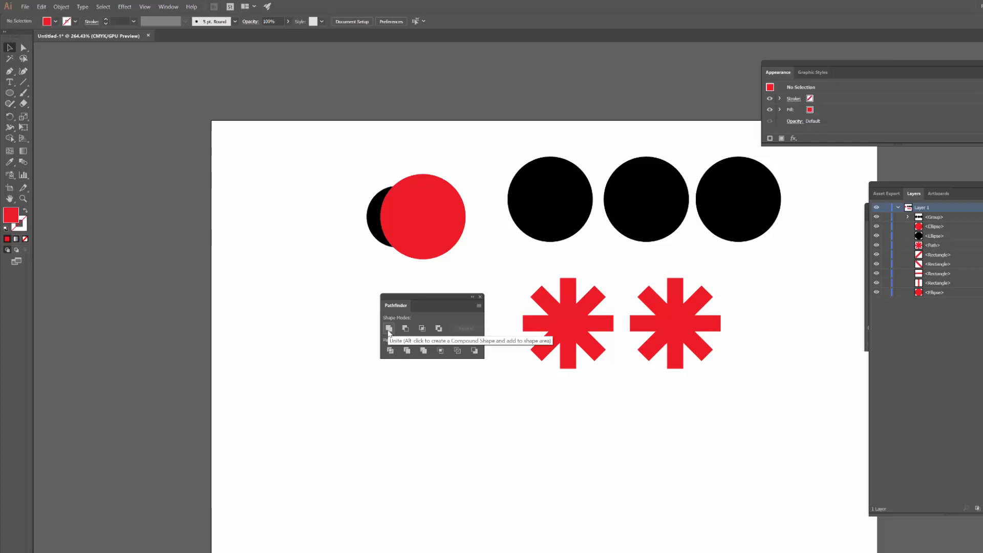
pyautogui.moveTo(429, 328)
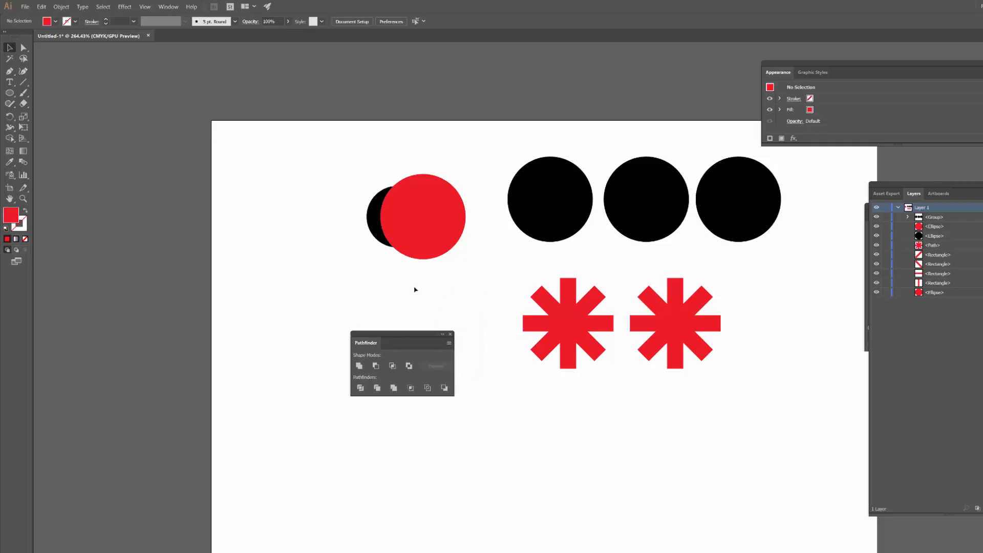
pyautogui.moveTo(407, 301)
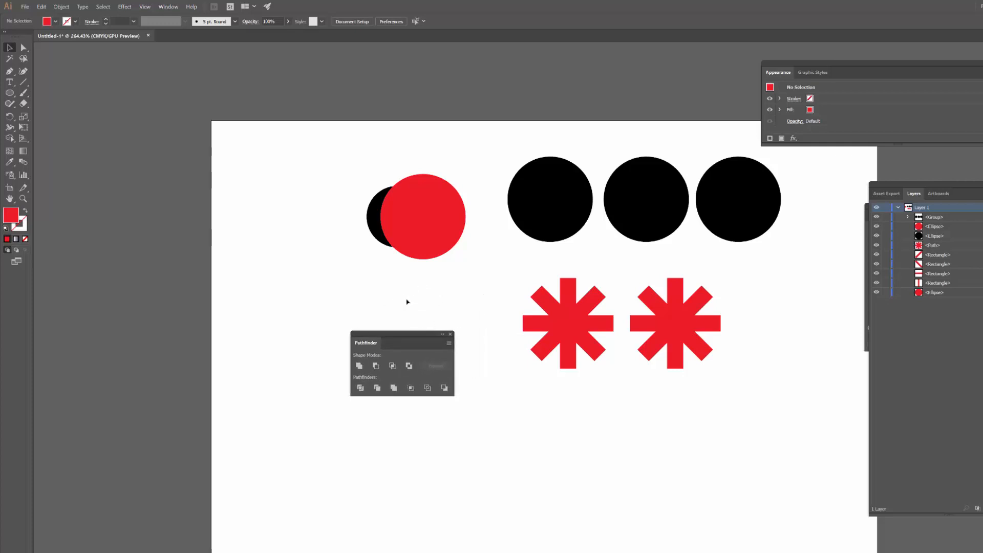
pyautogui.moveTo(385, 284)
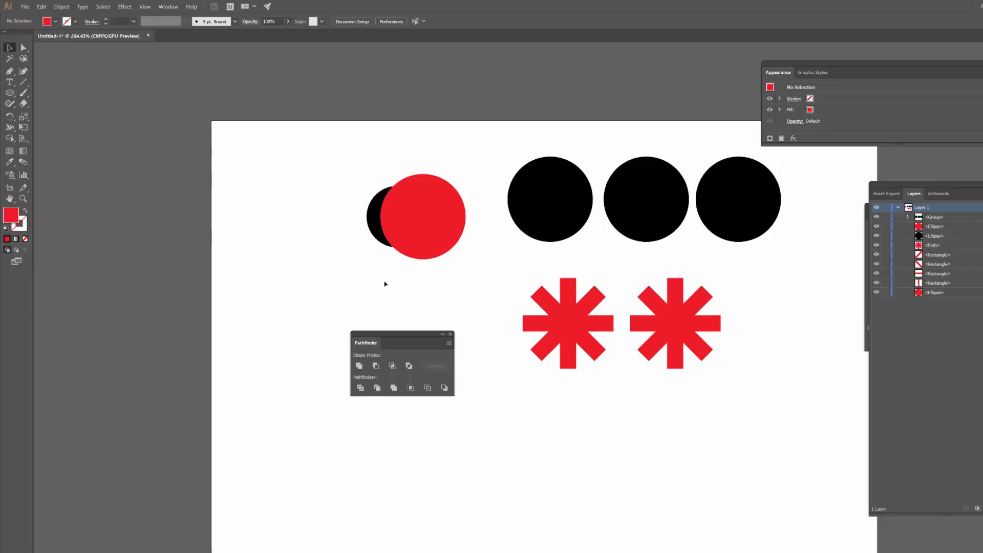
pyautogui.moveTo(423, 262)
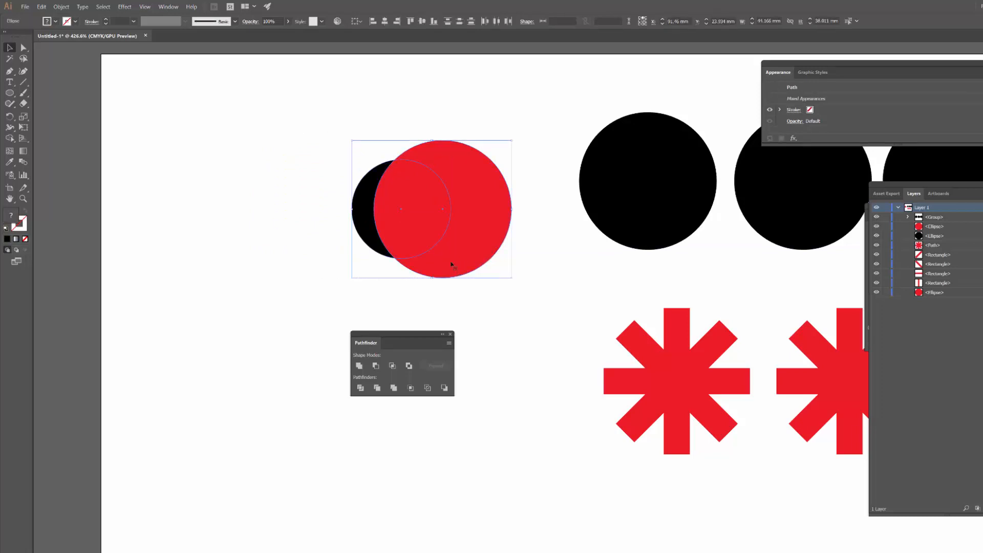
pyautogui.click(359, 366)
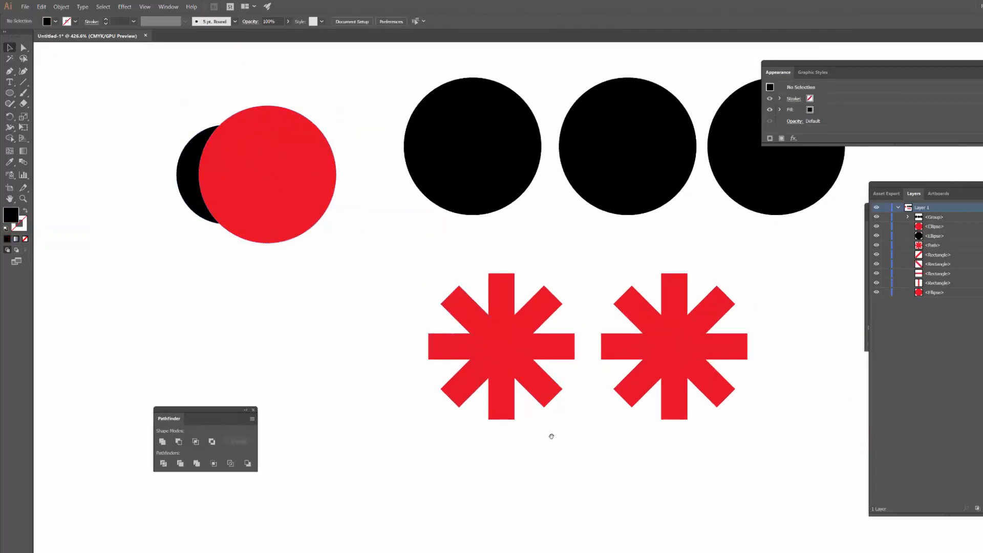
pyautogui.scroll(-3)
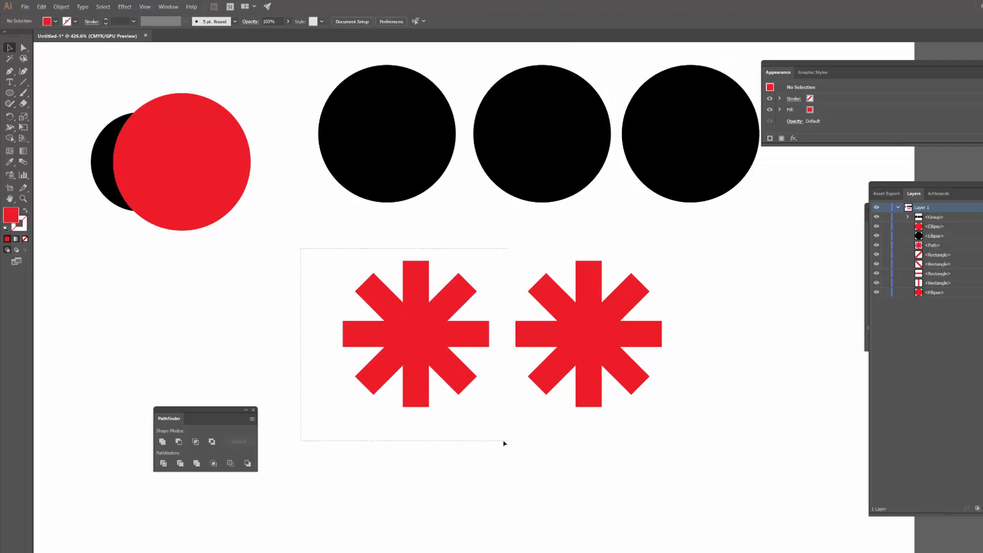
pyautogui.click(413, 332)
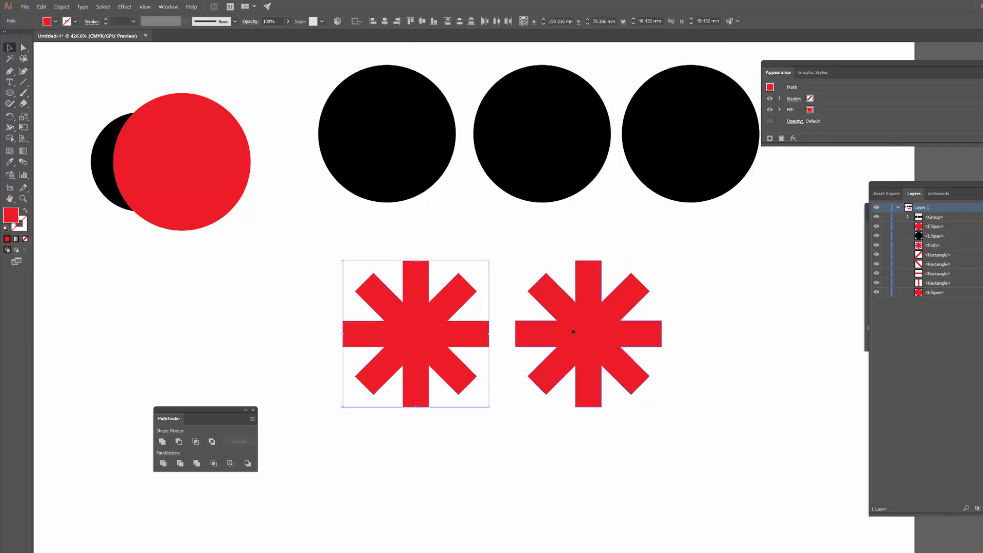
pyautogui.click(588, 333)
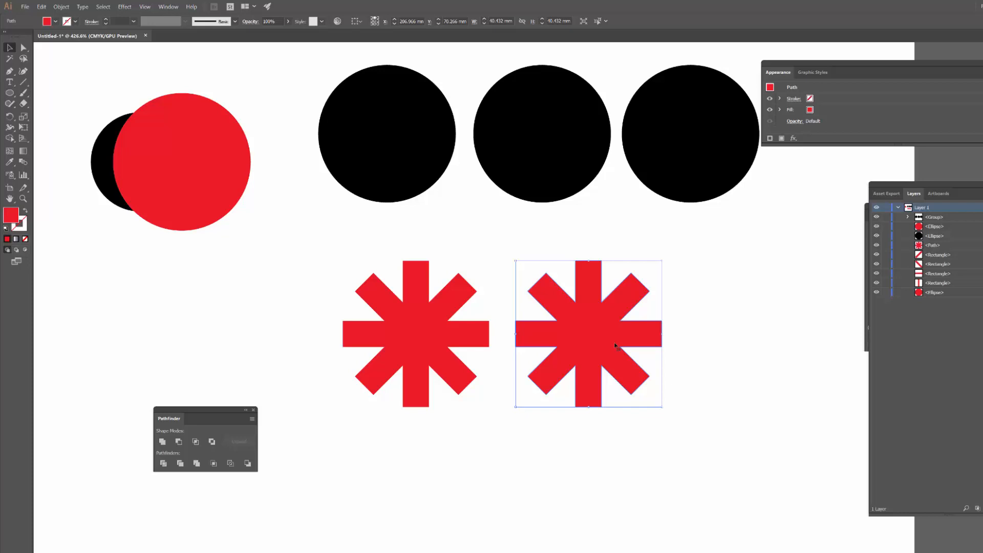
pyautogui.click(735, 339)
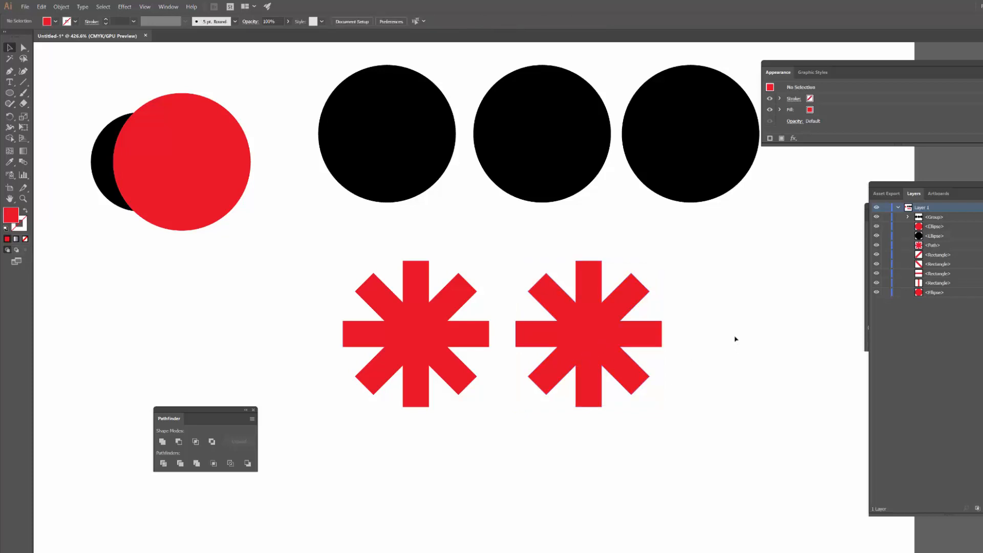
pyautogui.moveTo(731, 329)
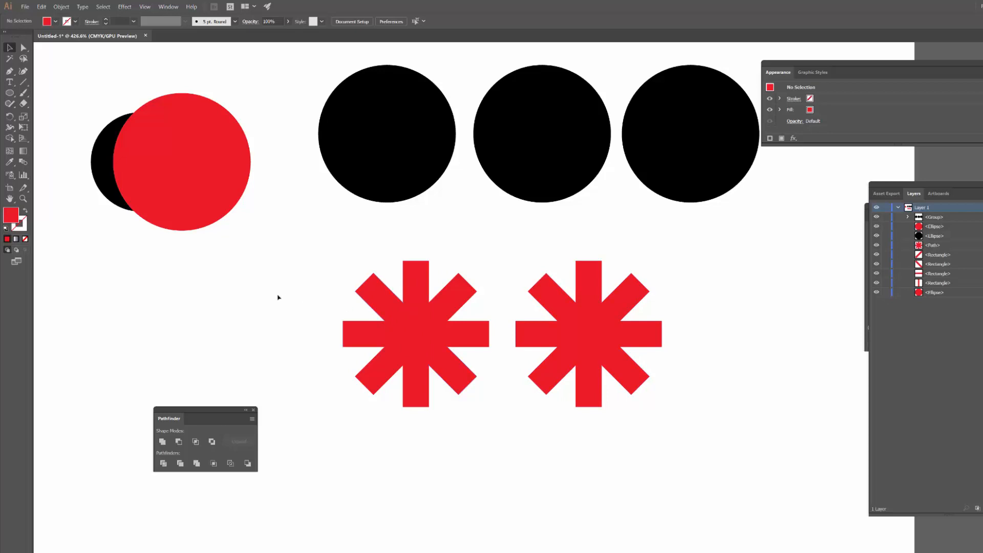
pyautogui.moveTo(310, 279)
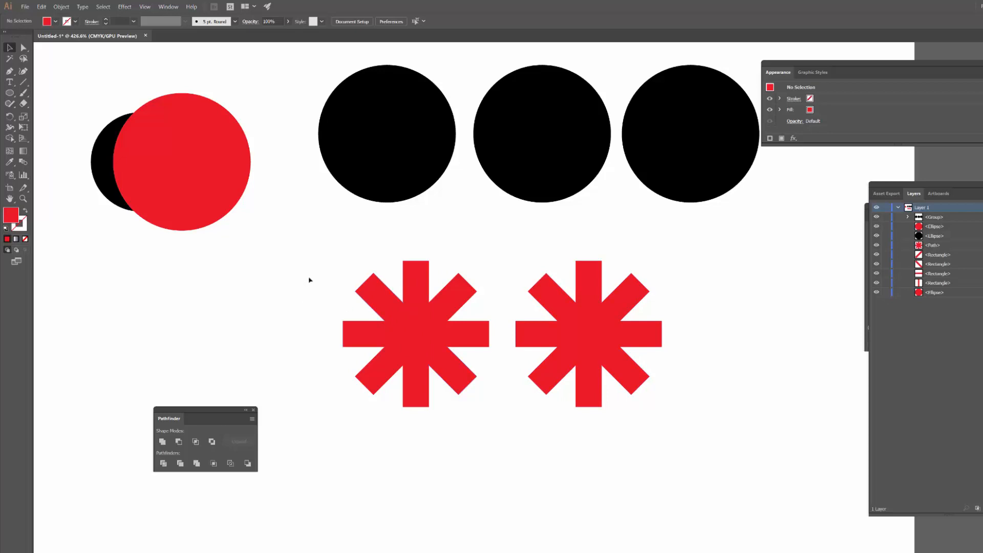
pyautogui.moveTo(319, 268)
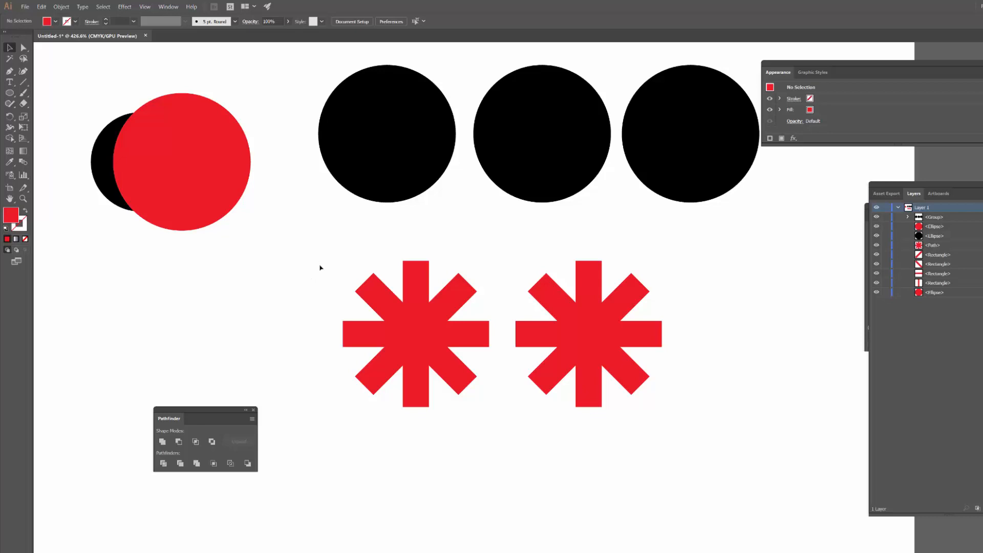
pyautogui.moveTo(539, 252)
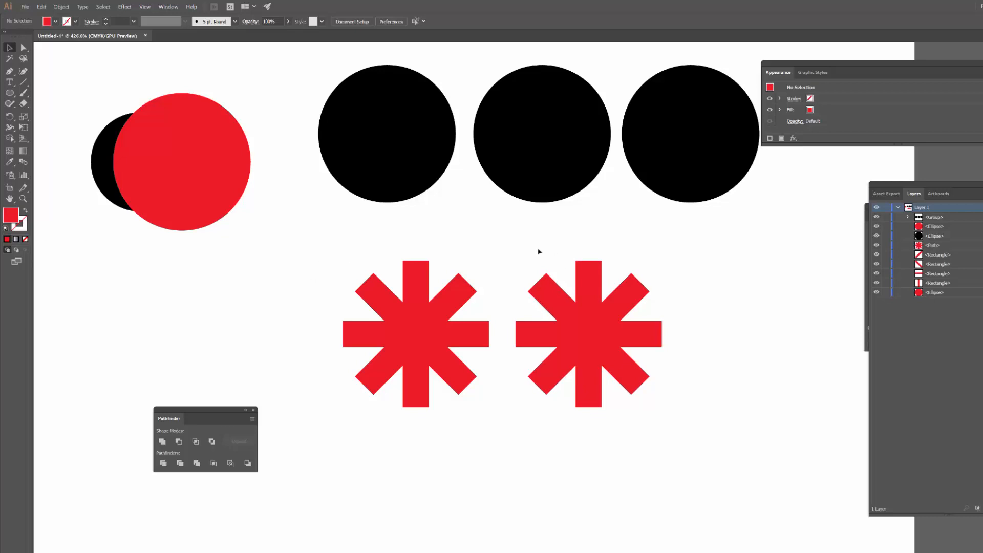
pyautogui.moveTo(583, 406)
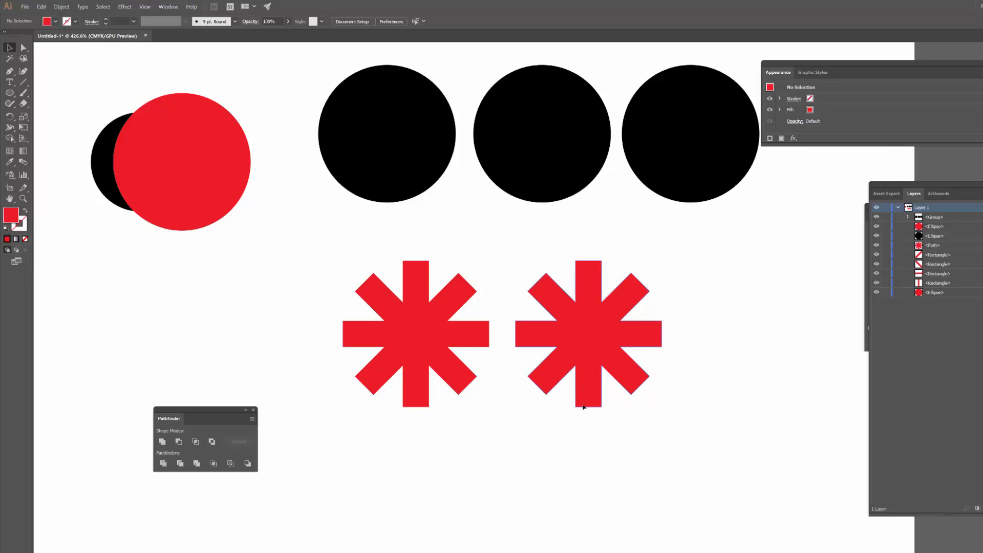
pyautogui.moveTo(354, 359)
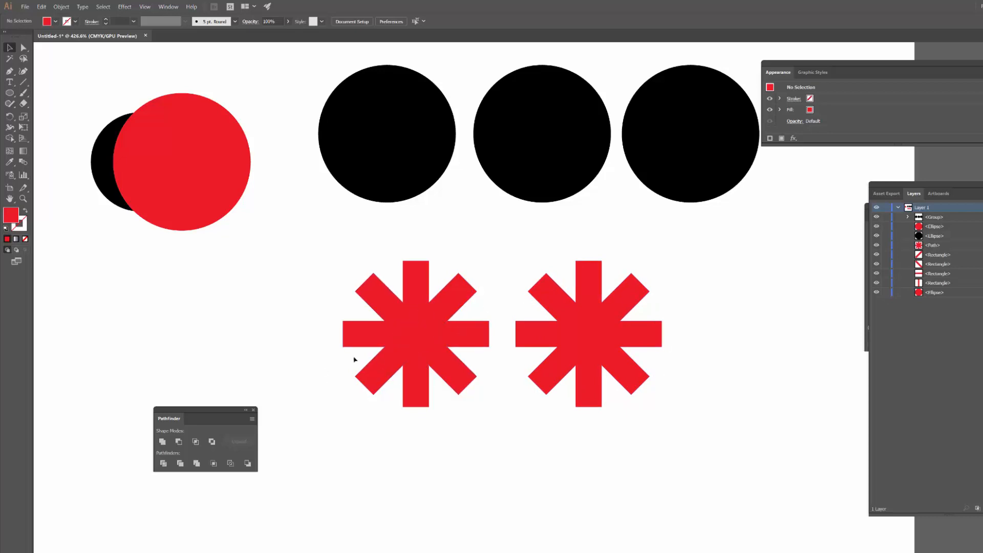
pyautogui.moveTo(298, 232)
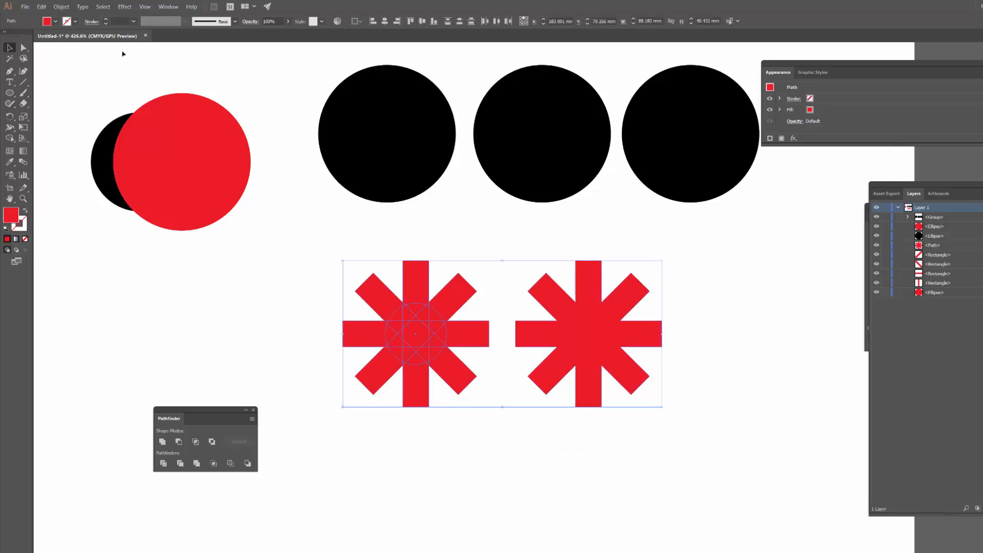
# Step: Give both asterisks a thin 1 pt black outline to compare bars and merged shape
pyautogui.click(67, 20)
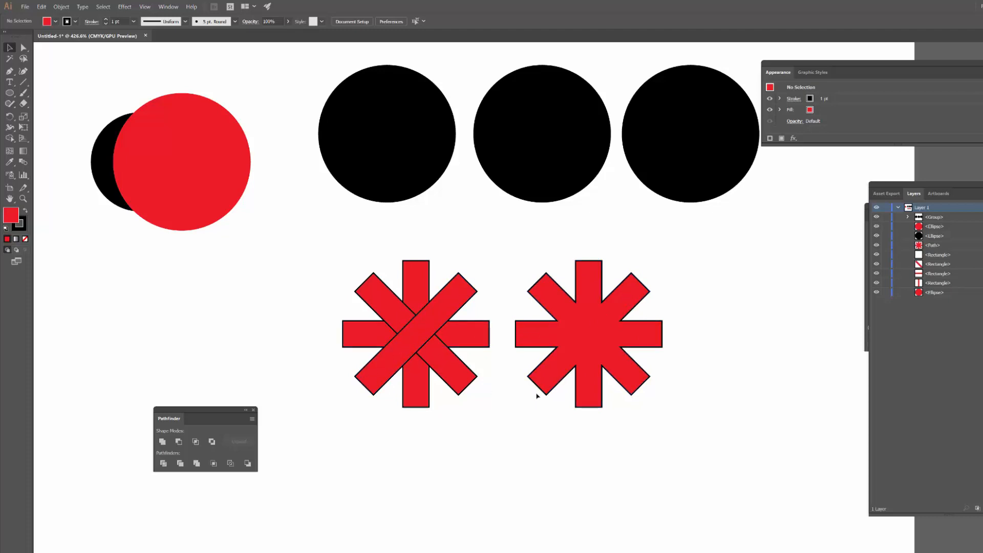
pyautogui.click(413, 333)
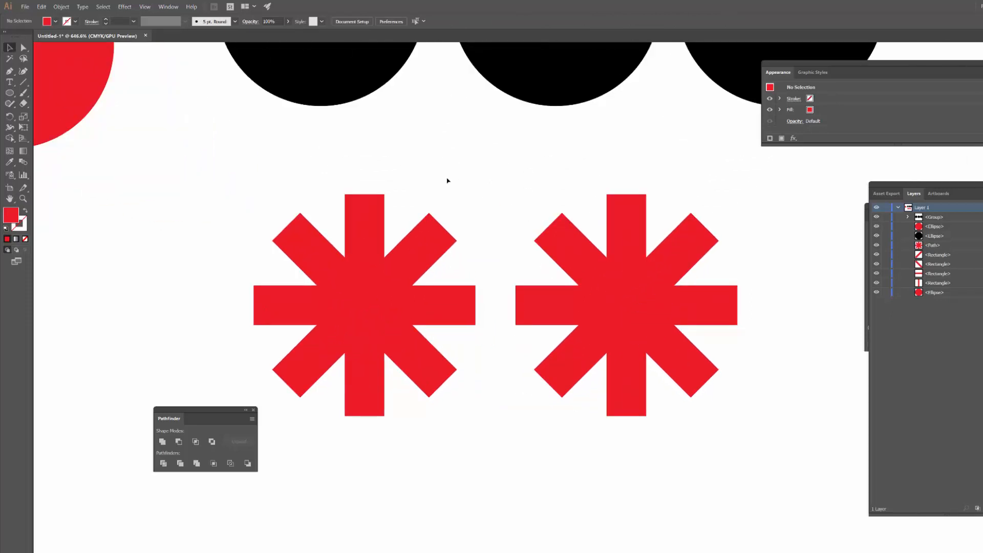
pyautogui.moveTo(178, 134)
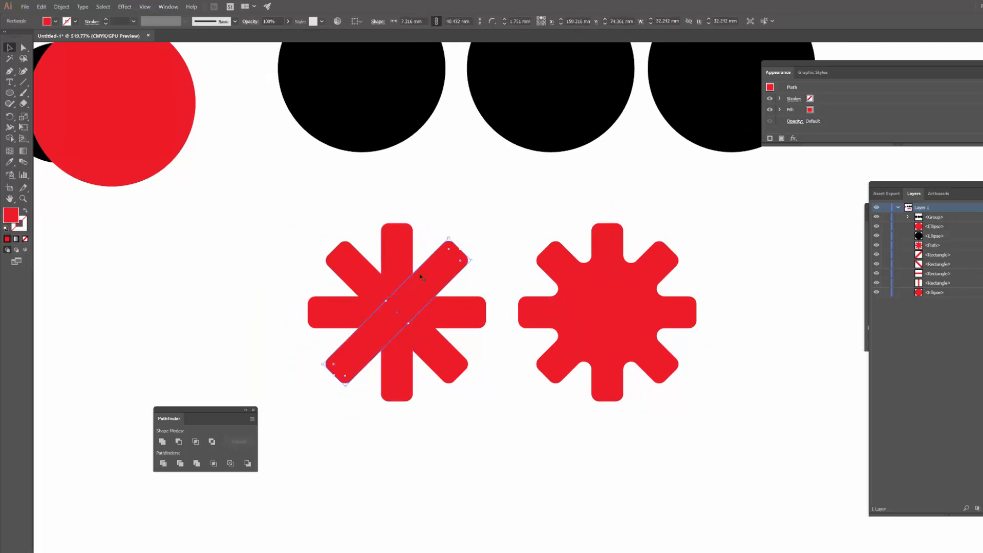
# Step: Round the arm corners of both red asterisks using the live corner widgets
pyautogui.click(605, 311)
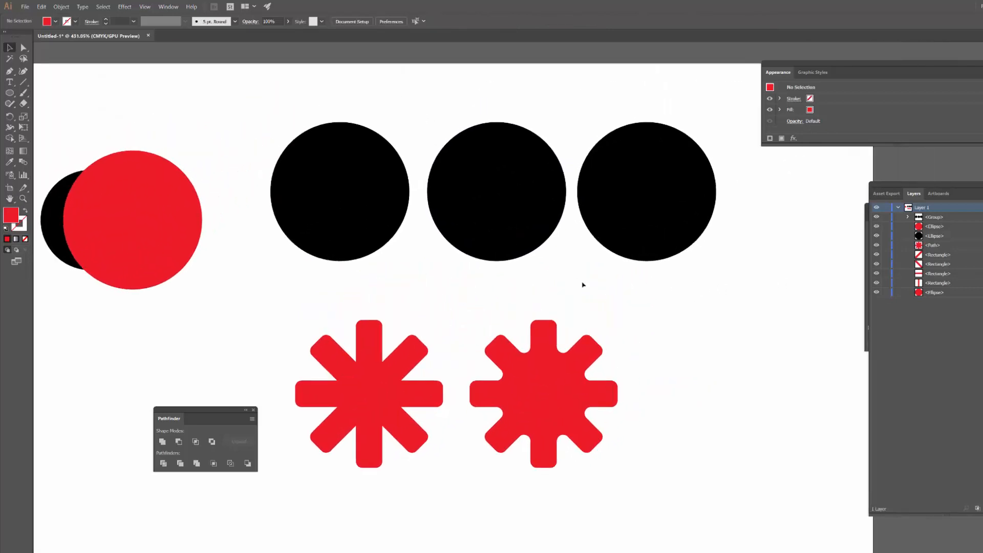
pyautogui.moveTo(344, 90)
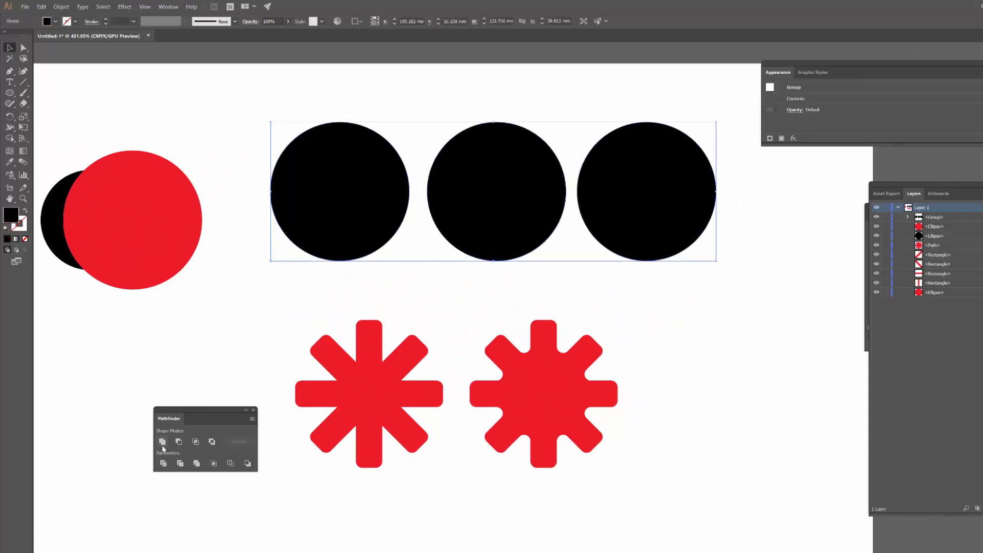
pyautogui.click(561, 290)
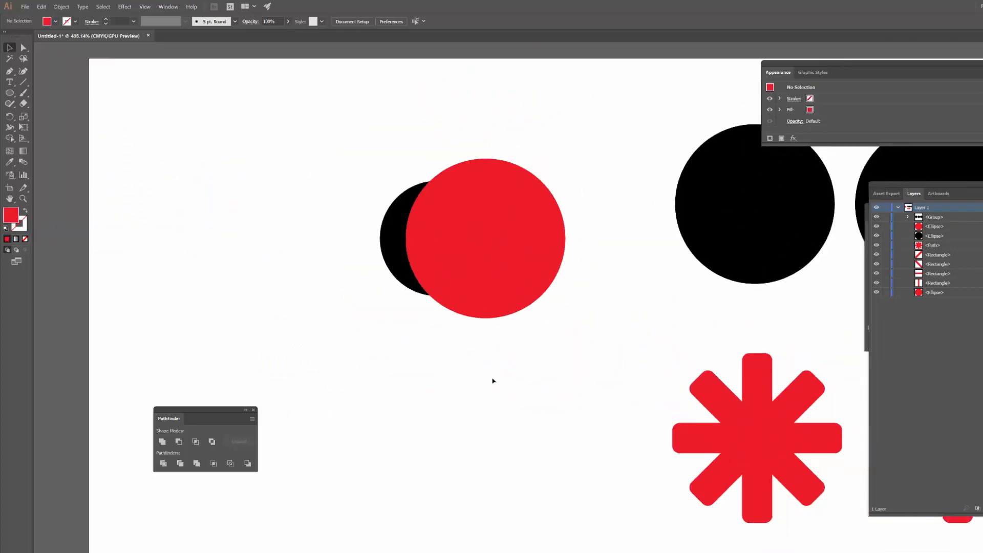
pyautogui.moveTo(196, 463)
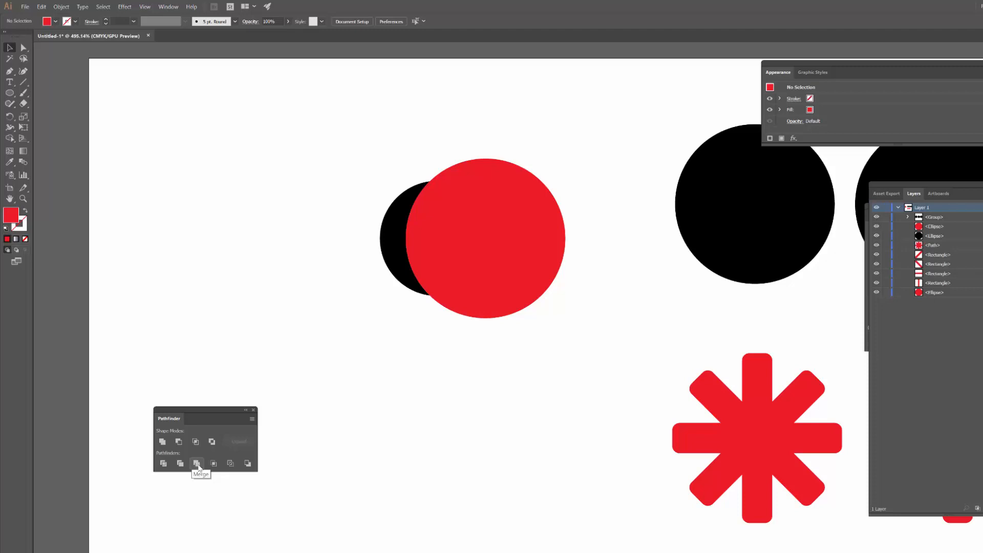
pyautogui.moveTo(198, 463)
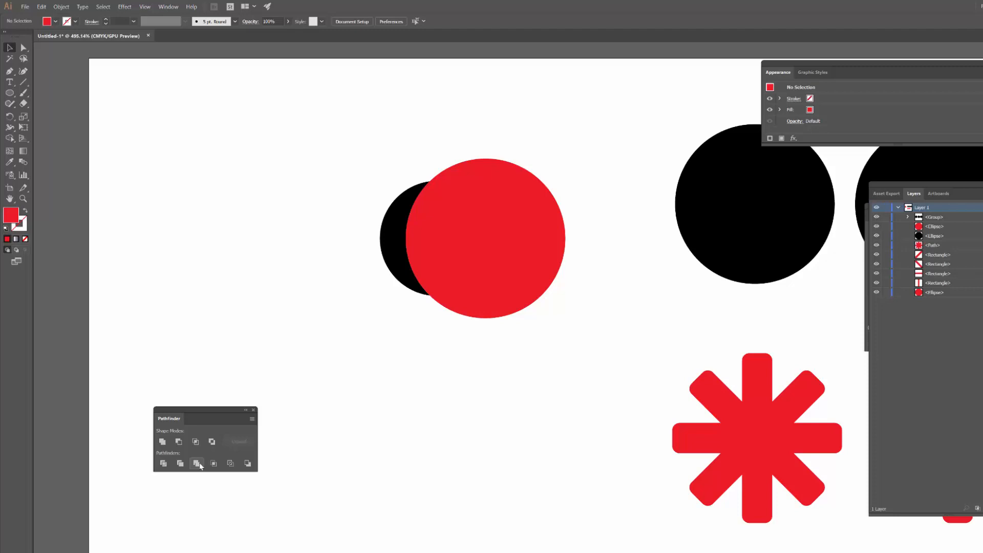
pyautogui.moveTo(311, 203)
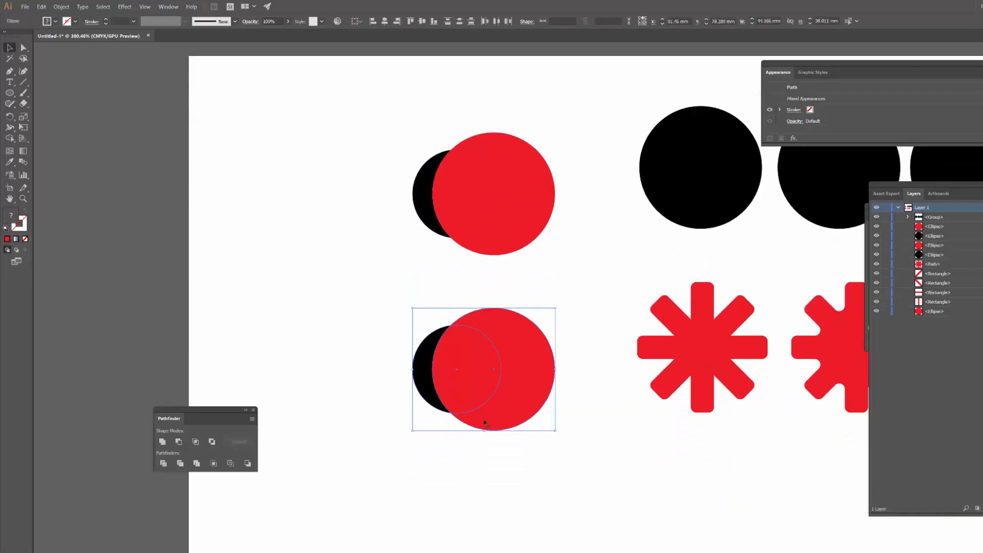
# Step: Unite the copied circles into one red shape and group the original top pair
pyautogui.click(162, 441)
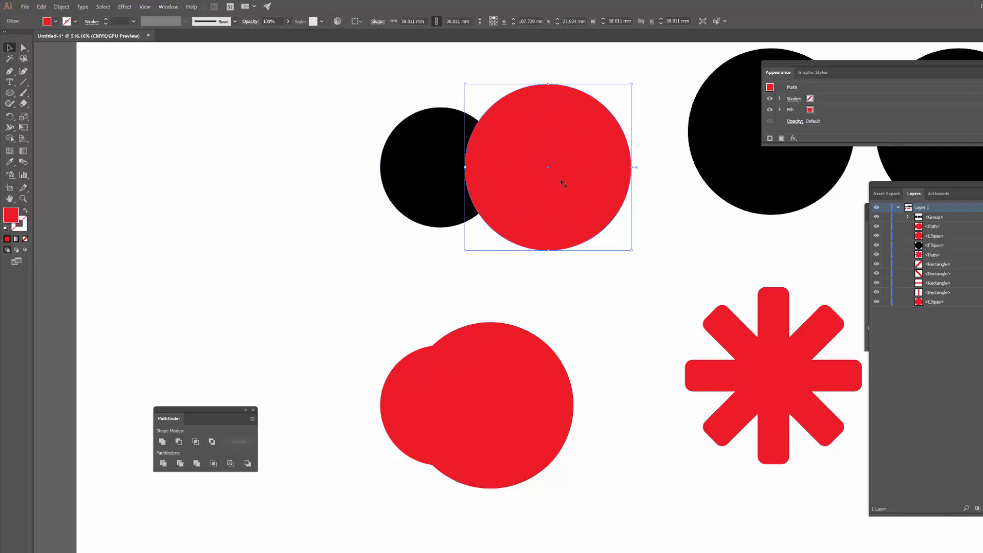
pyautogui.click(251, 282)
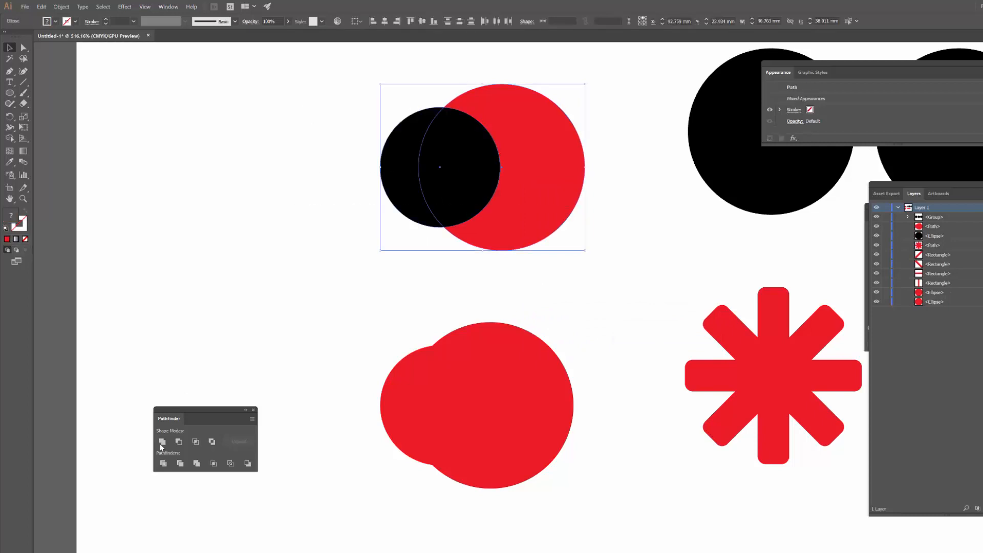
pyautogui.click(447, 285)
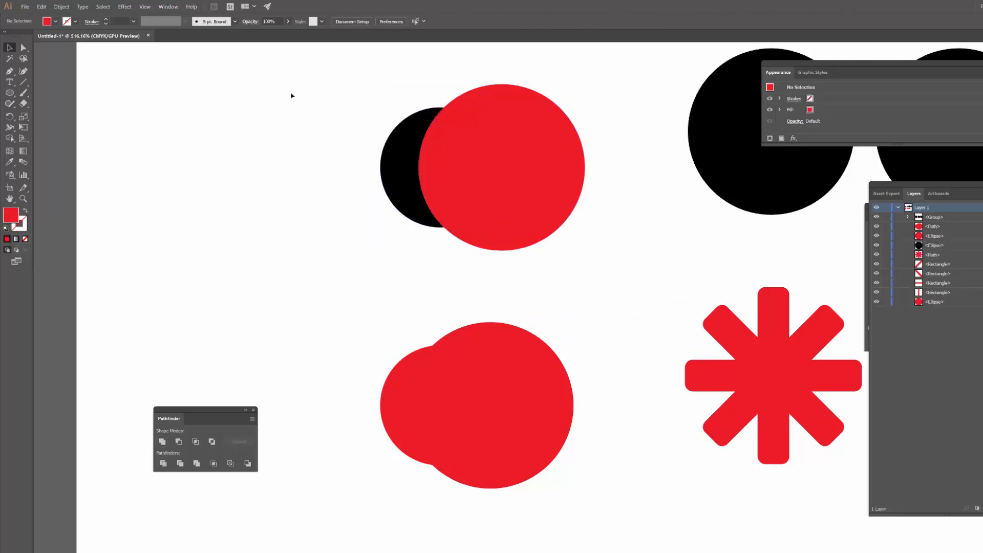
pyautogui.click(483, 166)
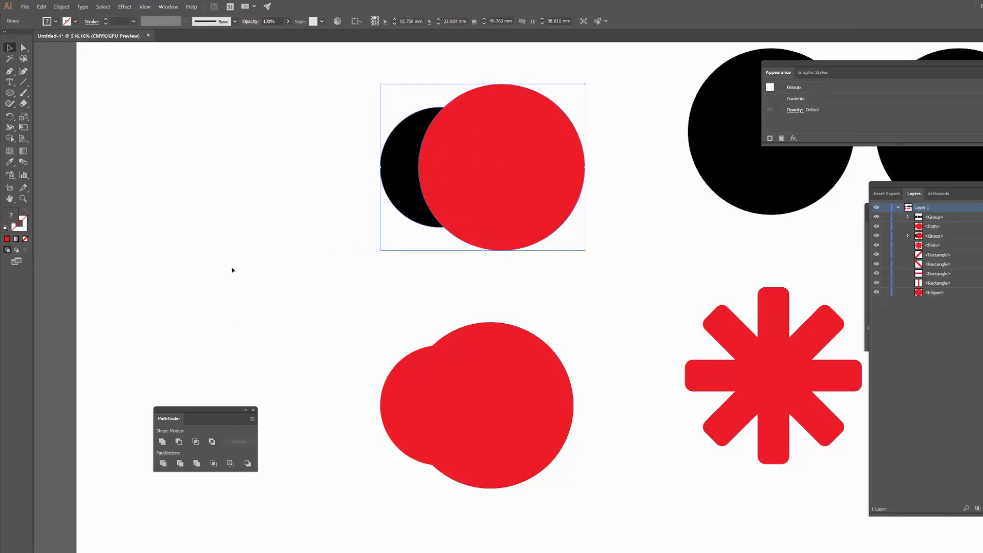
# Step: Select and deselect the grouped top circles, leaving group editing mode
pyautogui.click(356, 188)
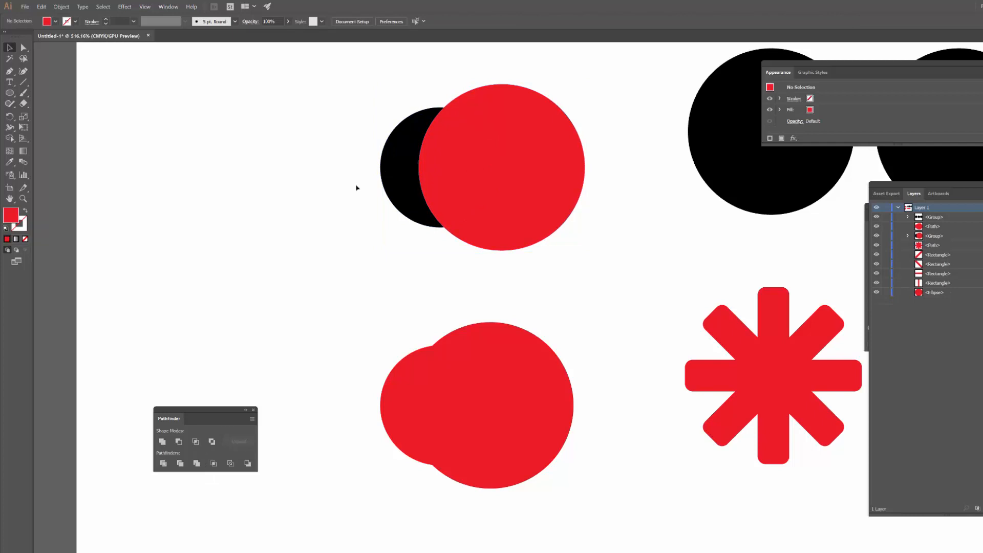
pyautogui.click(411, 201)
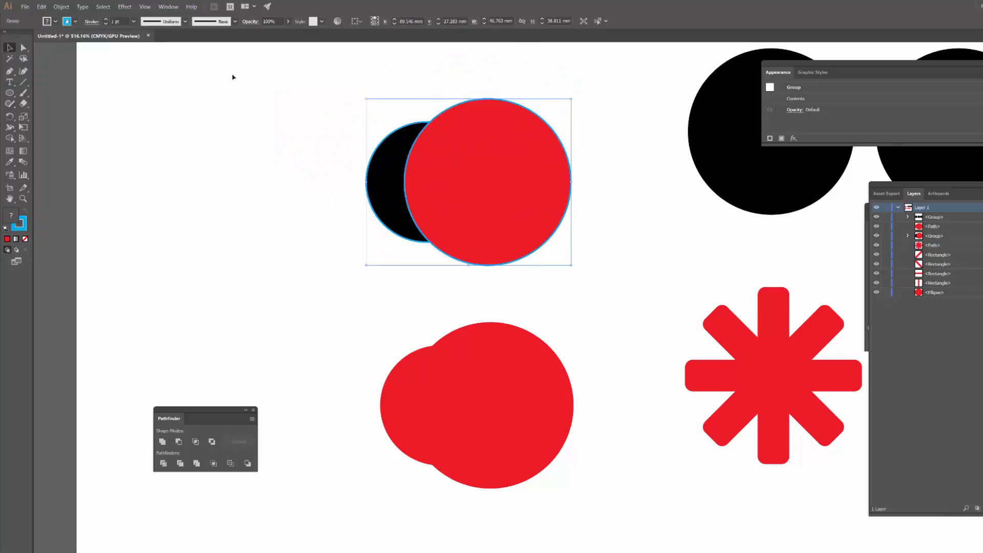
pyautogui.click(301, 167)
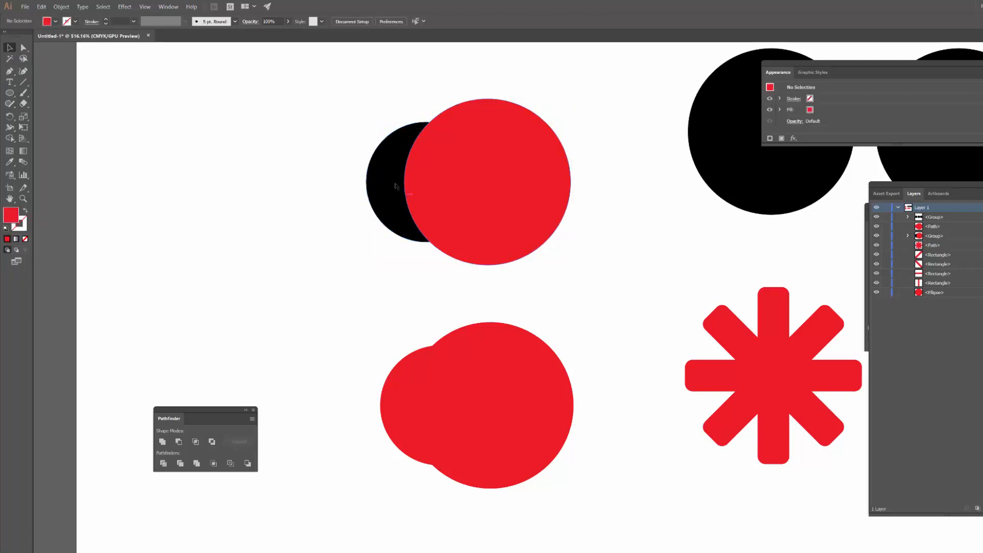
pyautogui.moveTo(384, 191)
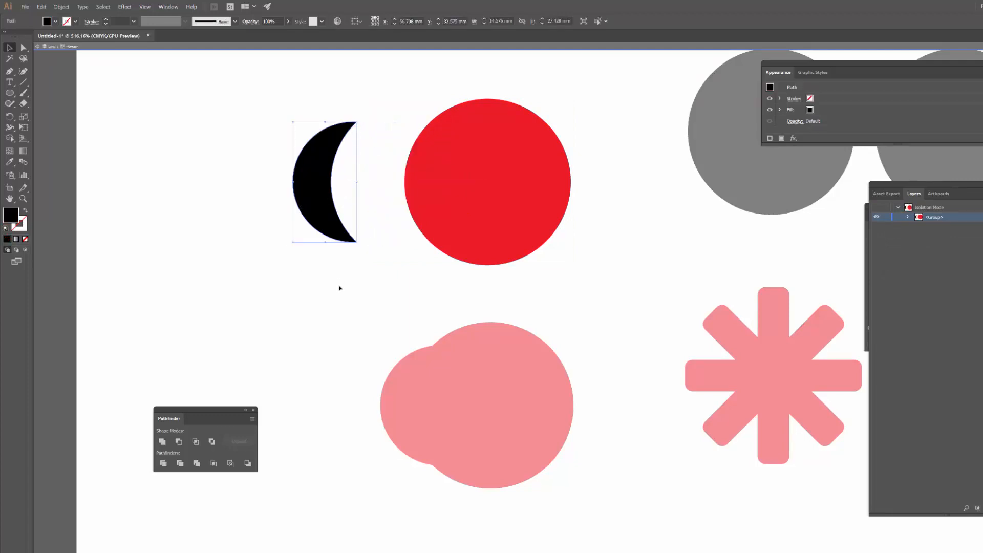
pyautogui.click(339, 287)
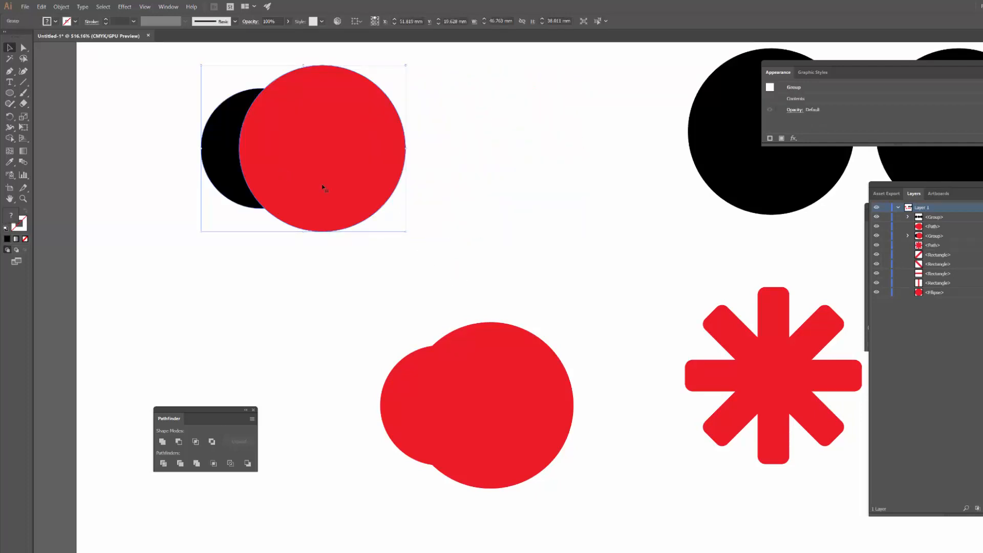
# Step: Delete the extra object and cut the two black circles into a crescent with Minus Front
pyautogui.press('Delete')
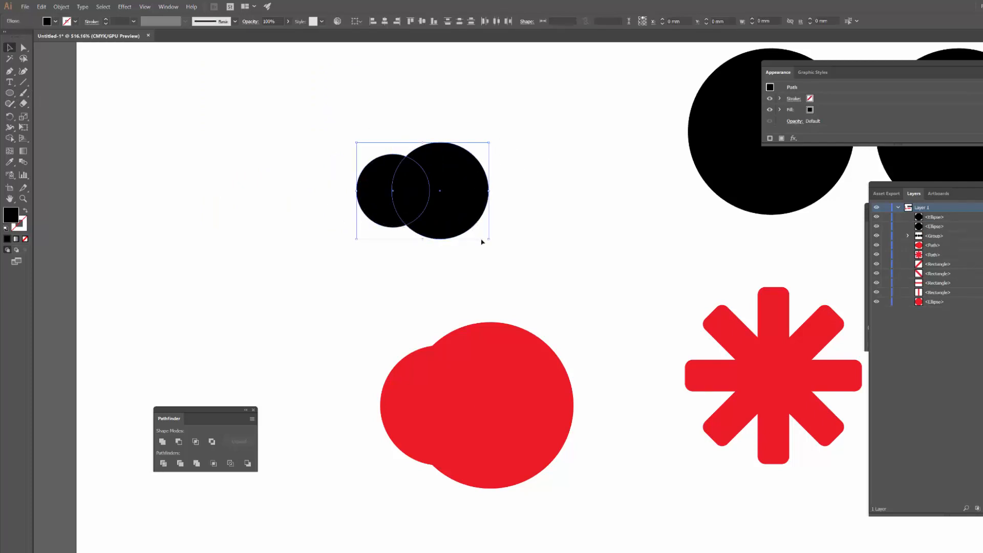
pyautogui.click(179, 442)
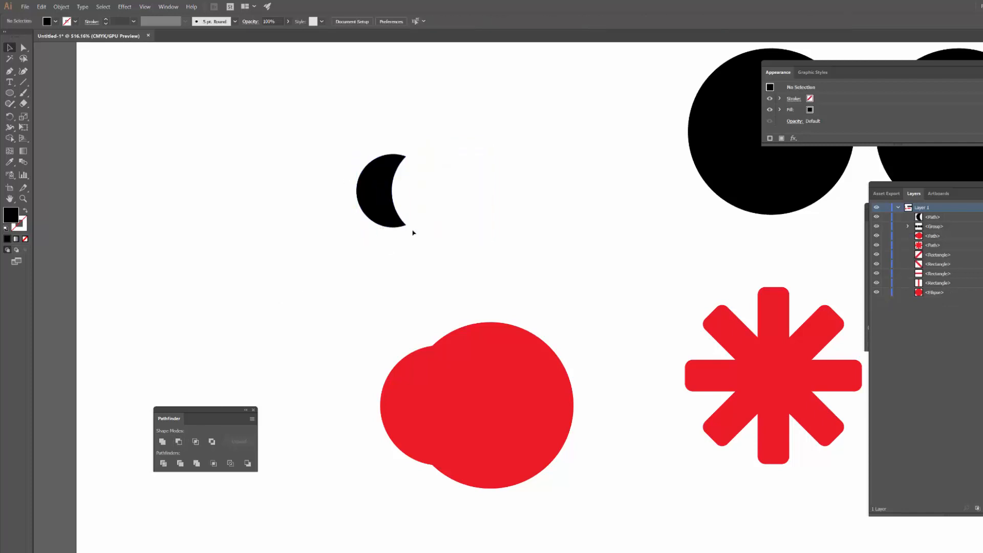